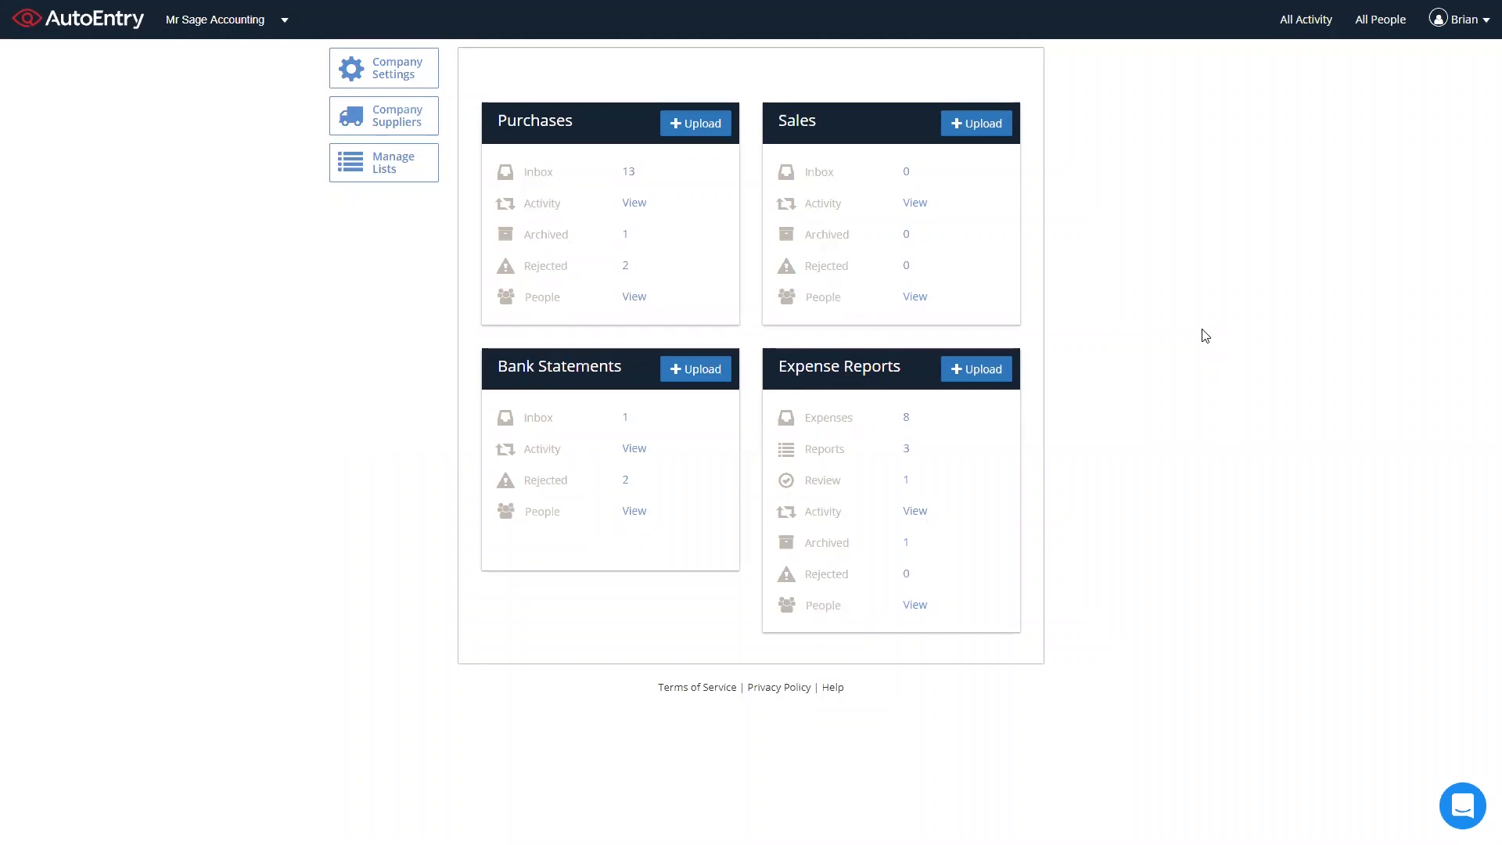
pyautogui.moveTo(1095, 338)
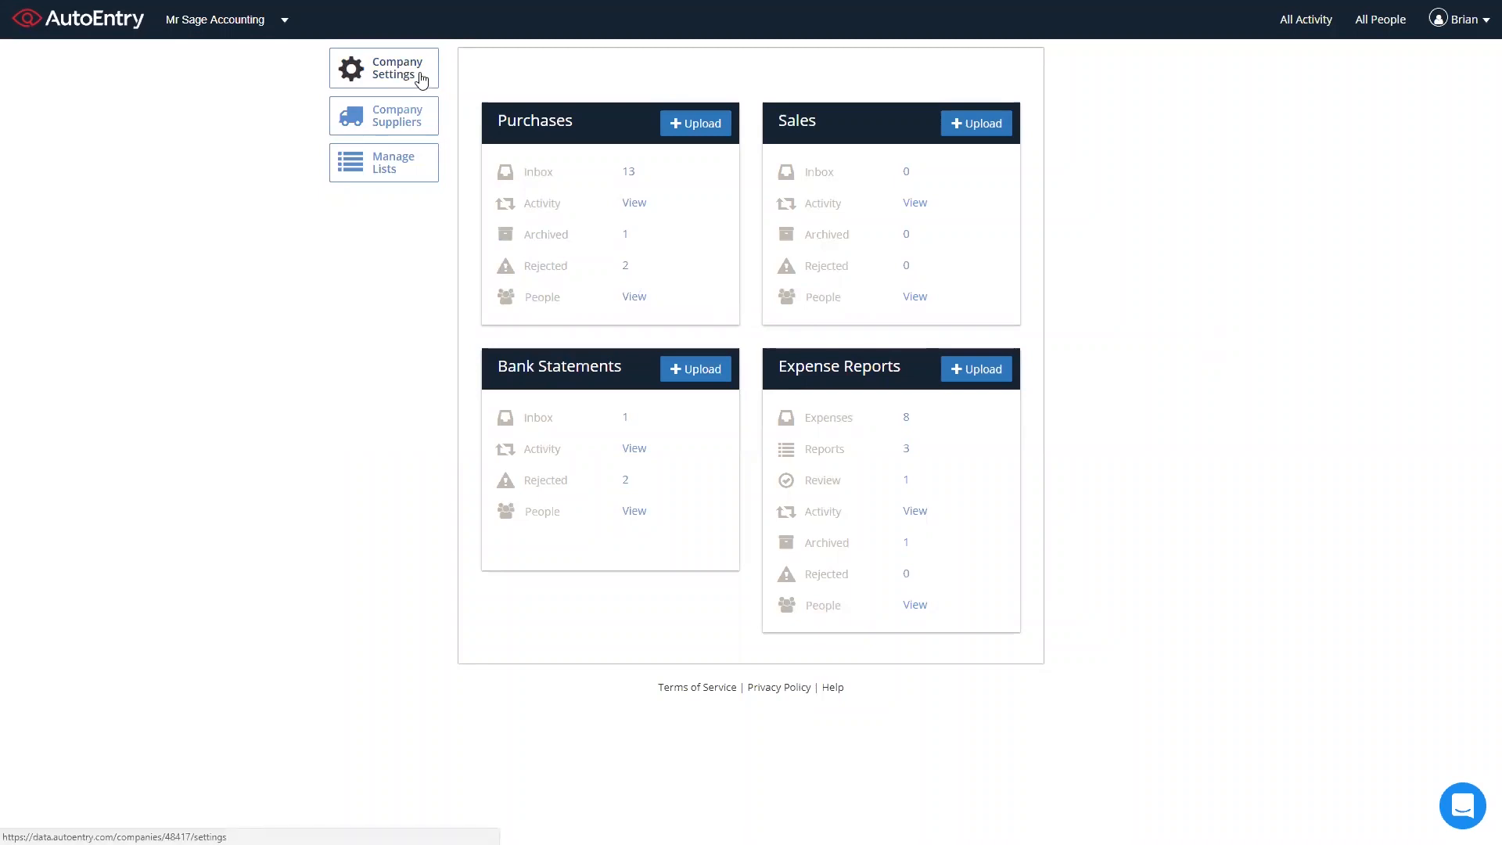
# Step: Connect the company to Sage Accounting from the Integration settings, with Ireland as the country
pyautogui.click(383, 68)
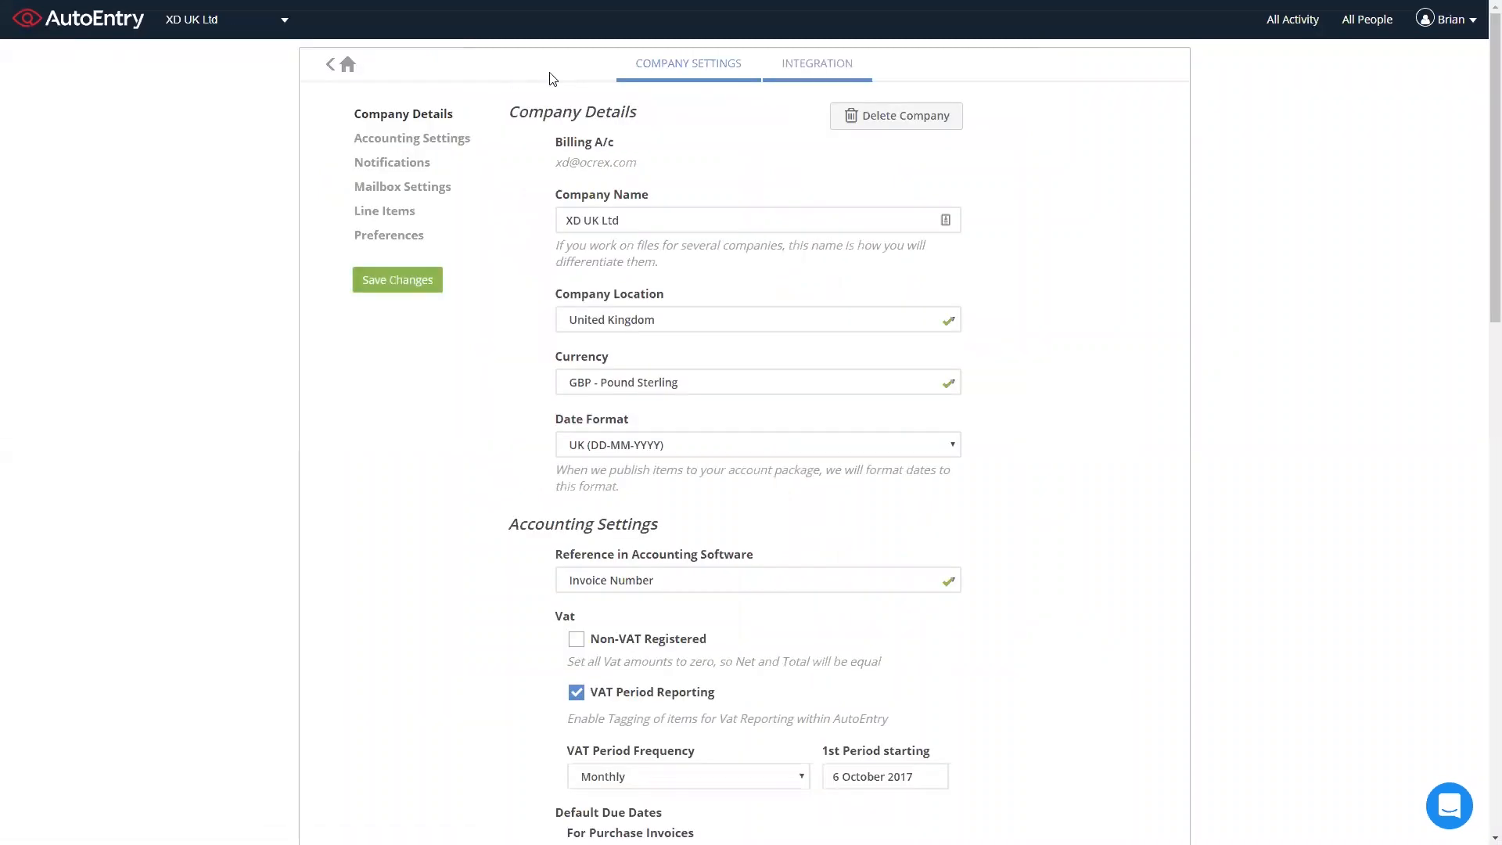
pyautogui.click(816, 62)
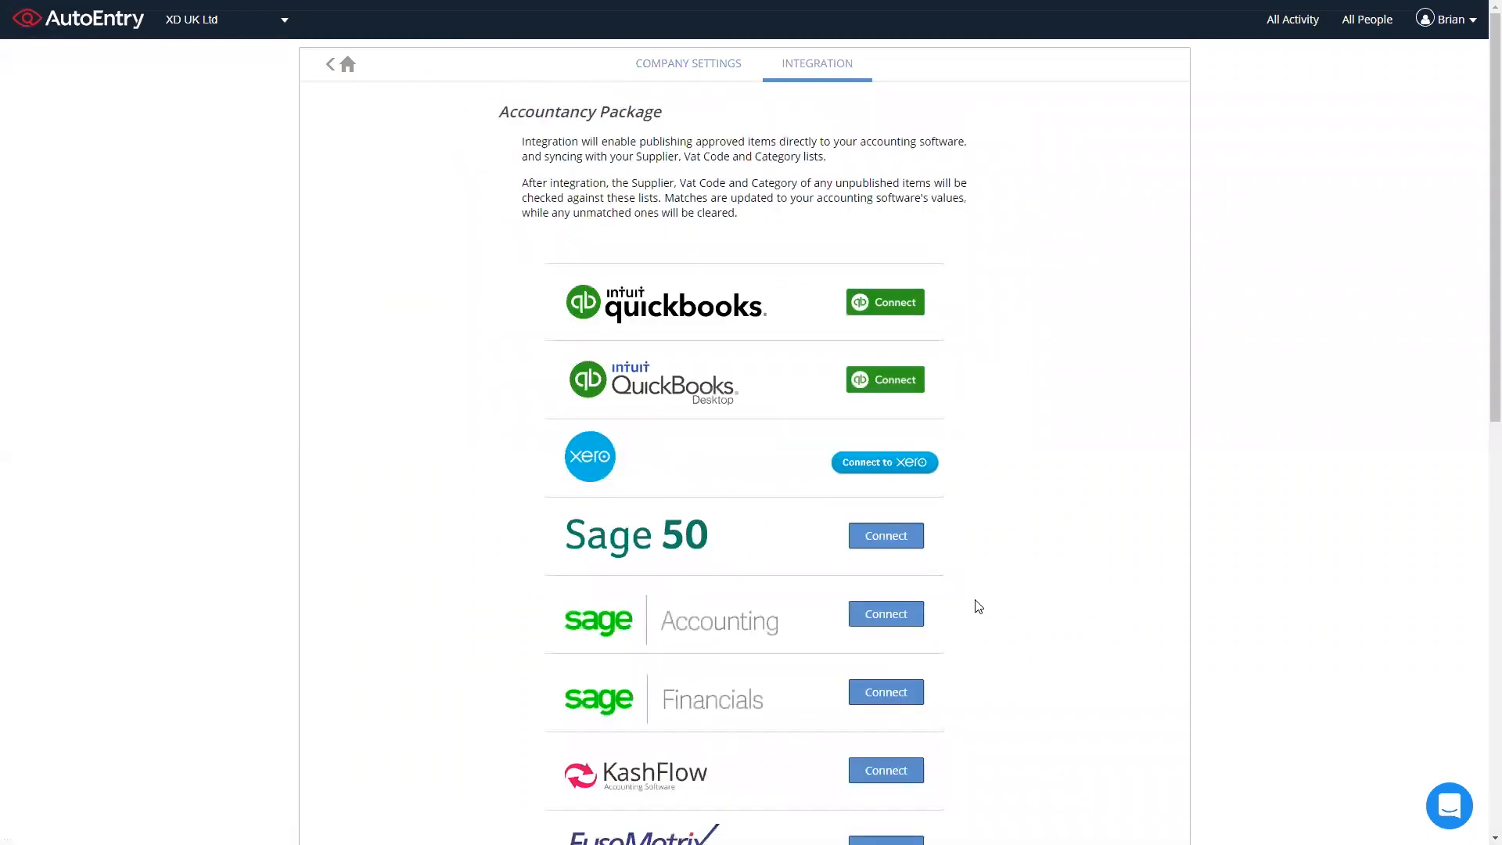
pyautogui.click(884, 613)
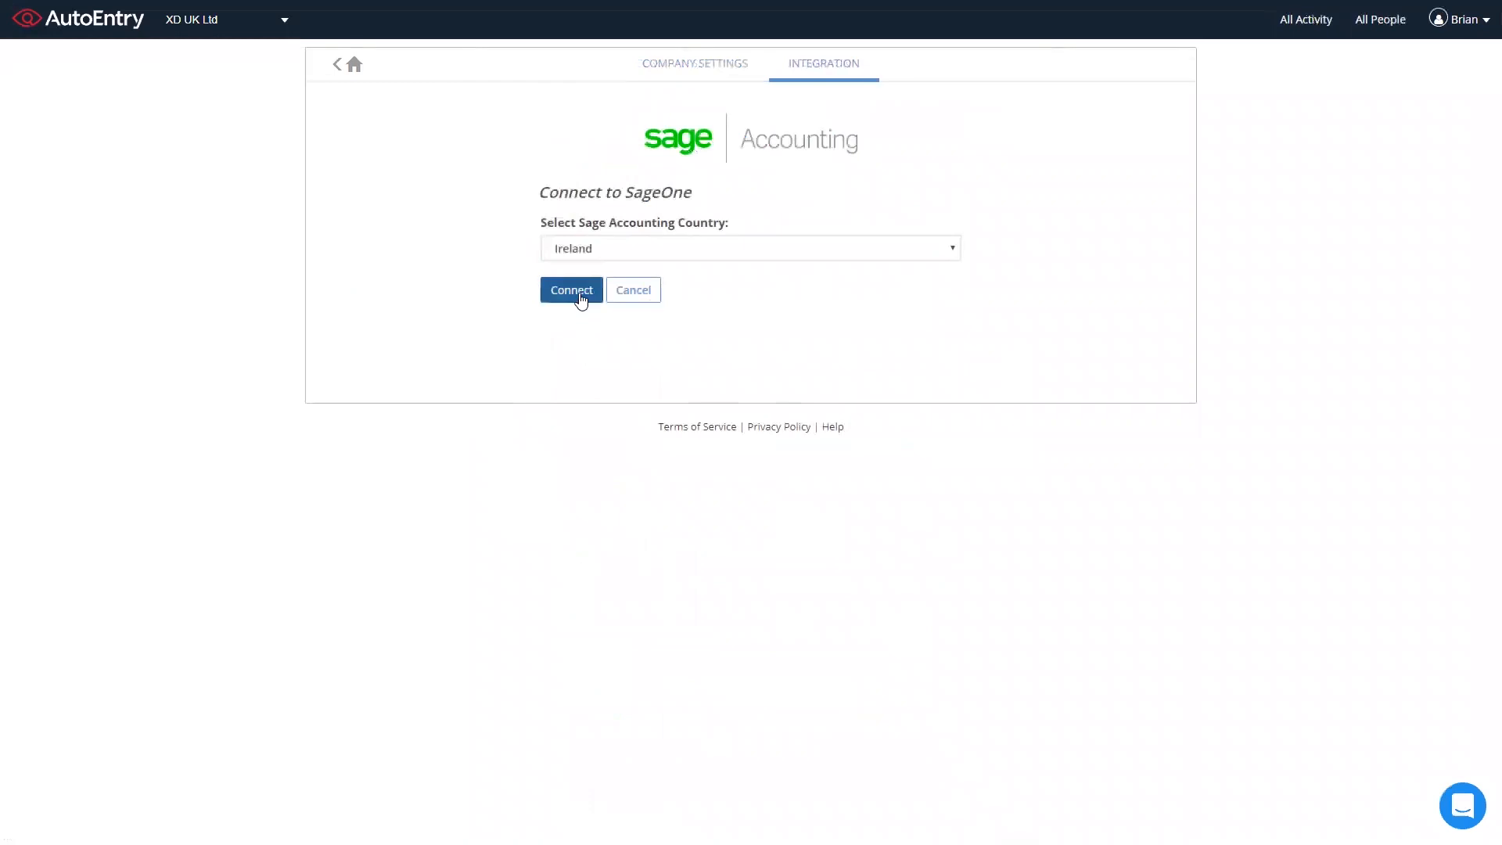
pyautogui.click(571, 291)
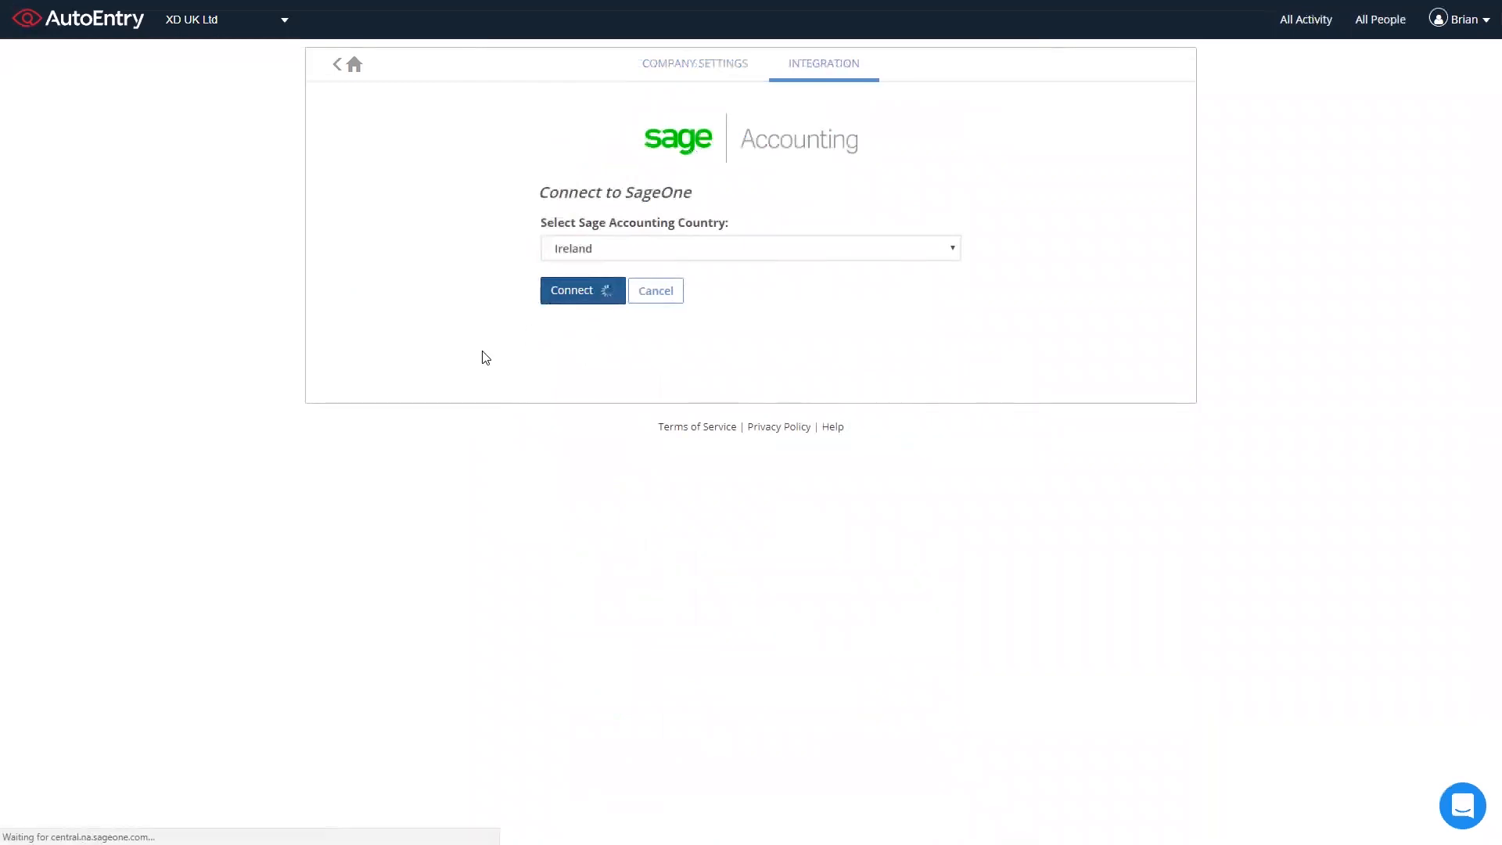
pyautogui.click(574, 291)
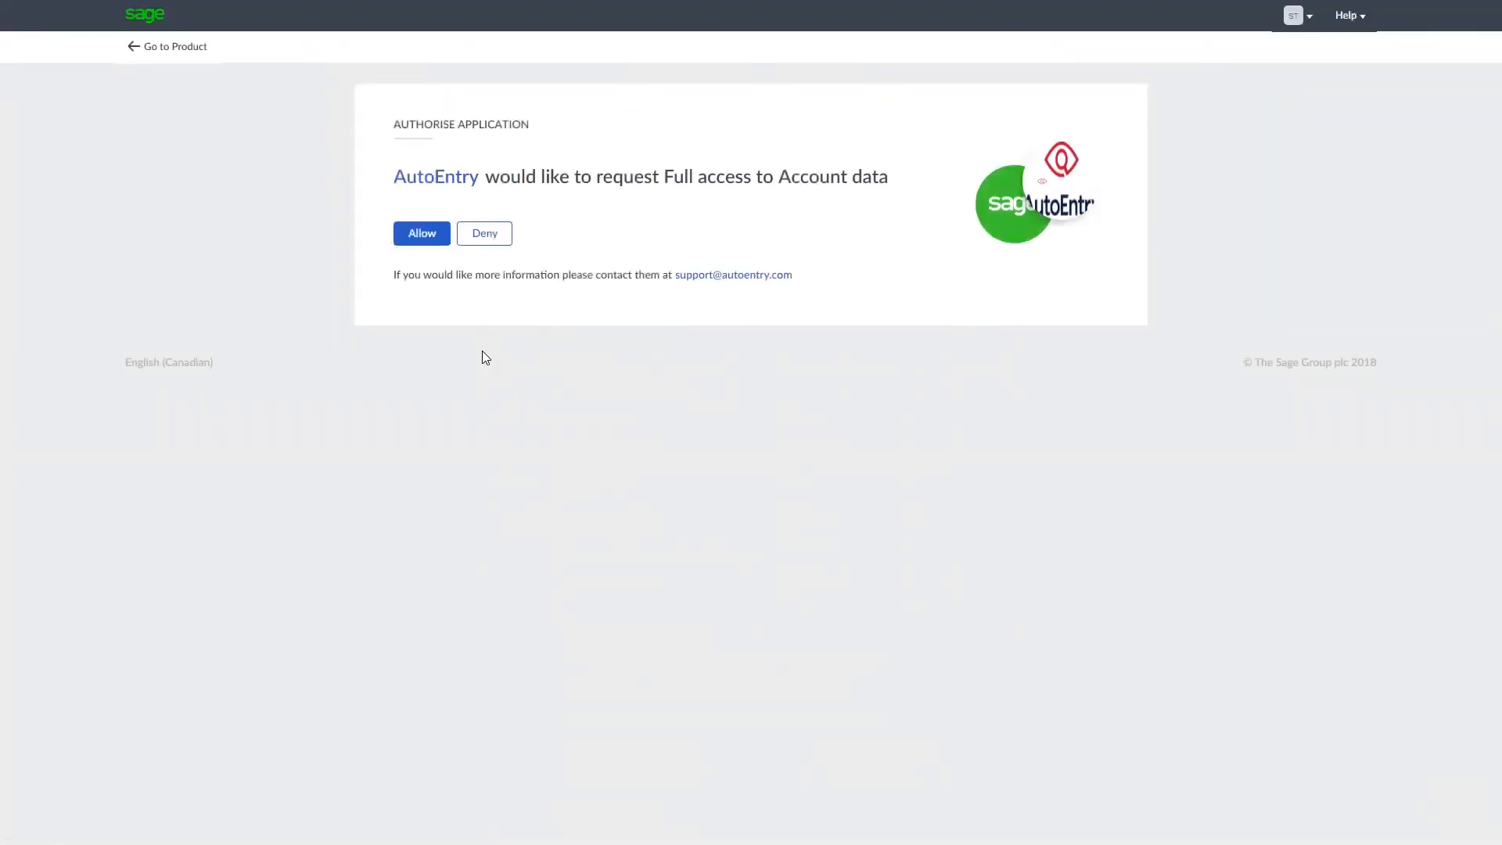
# Step: Allow AutoEntry full access to the Sage account data, returning to the dashboard
pyautogui.click(421, 233)
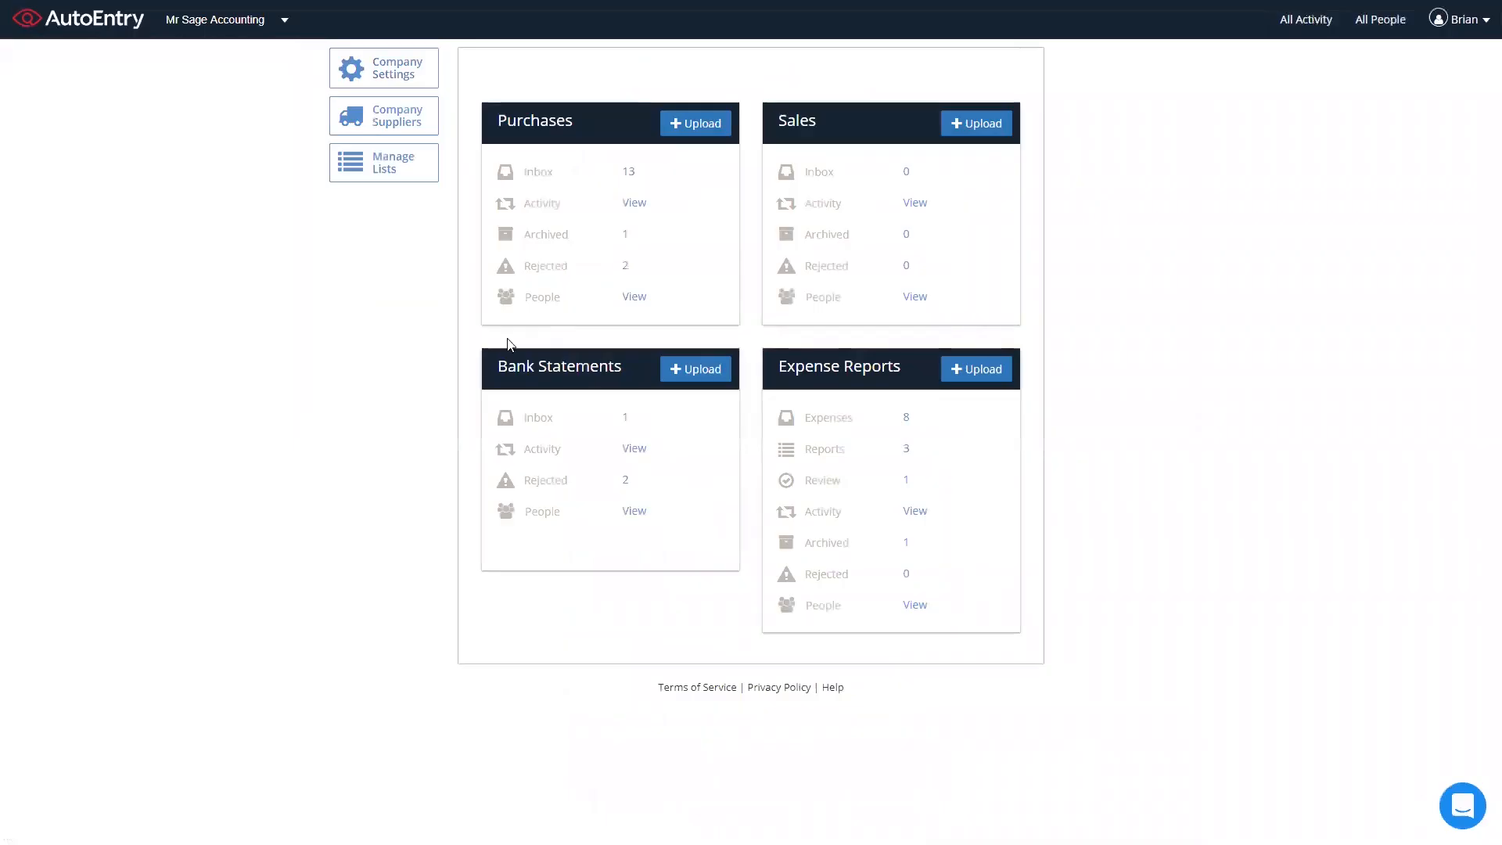
pyautogui.moveTo(695, 122)
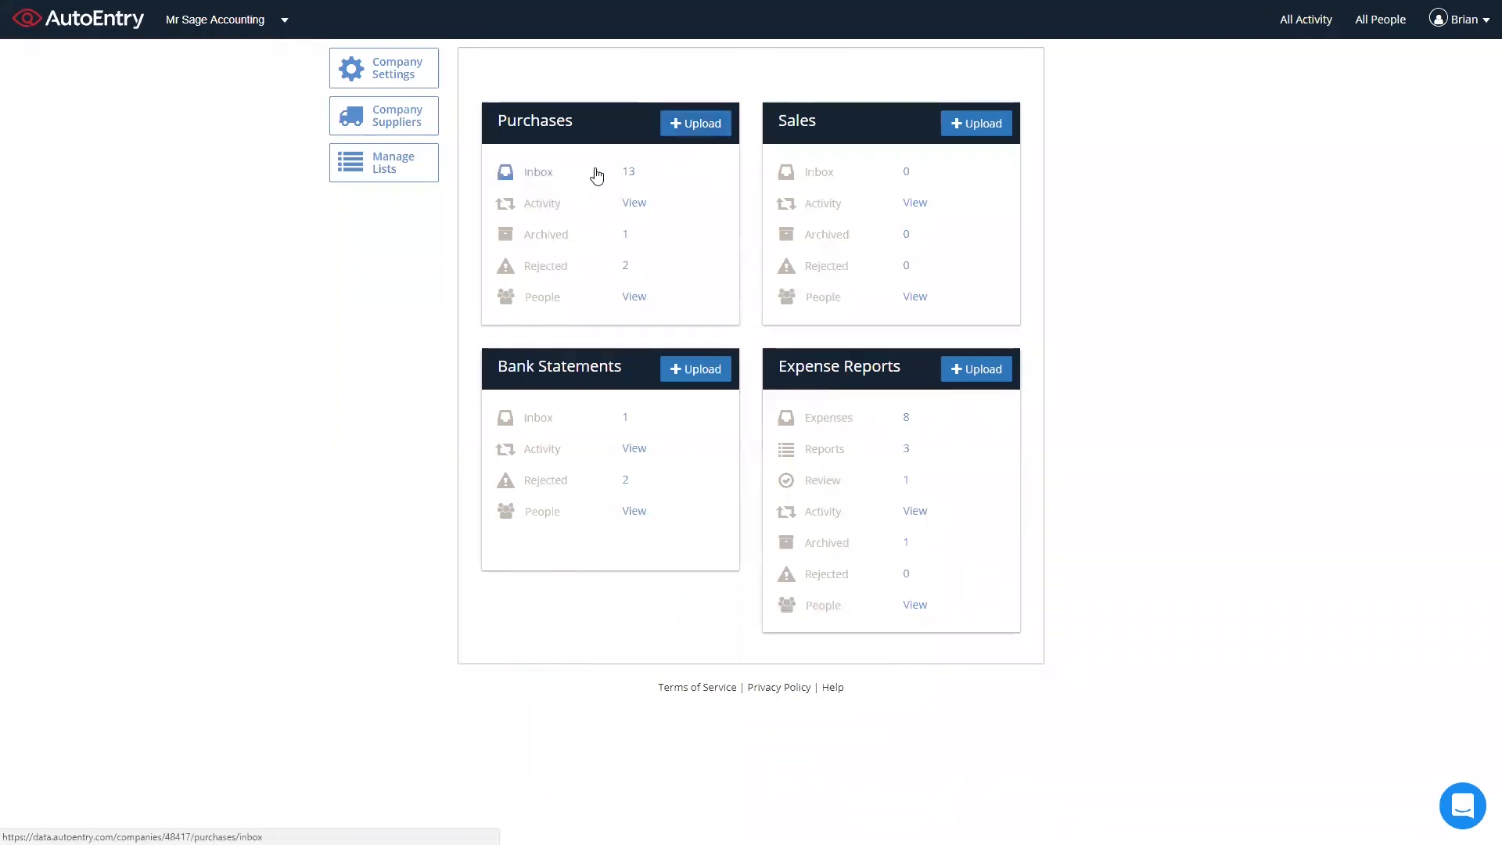
# Step: Review the 13 purchase invoices in the inbox, leaving the Supplier Account choices unchanged
pyautogui.click(537, 172)
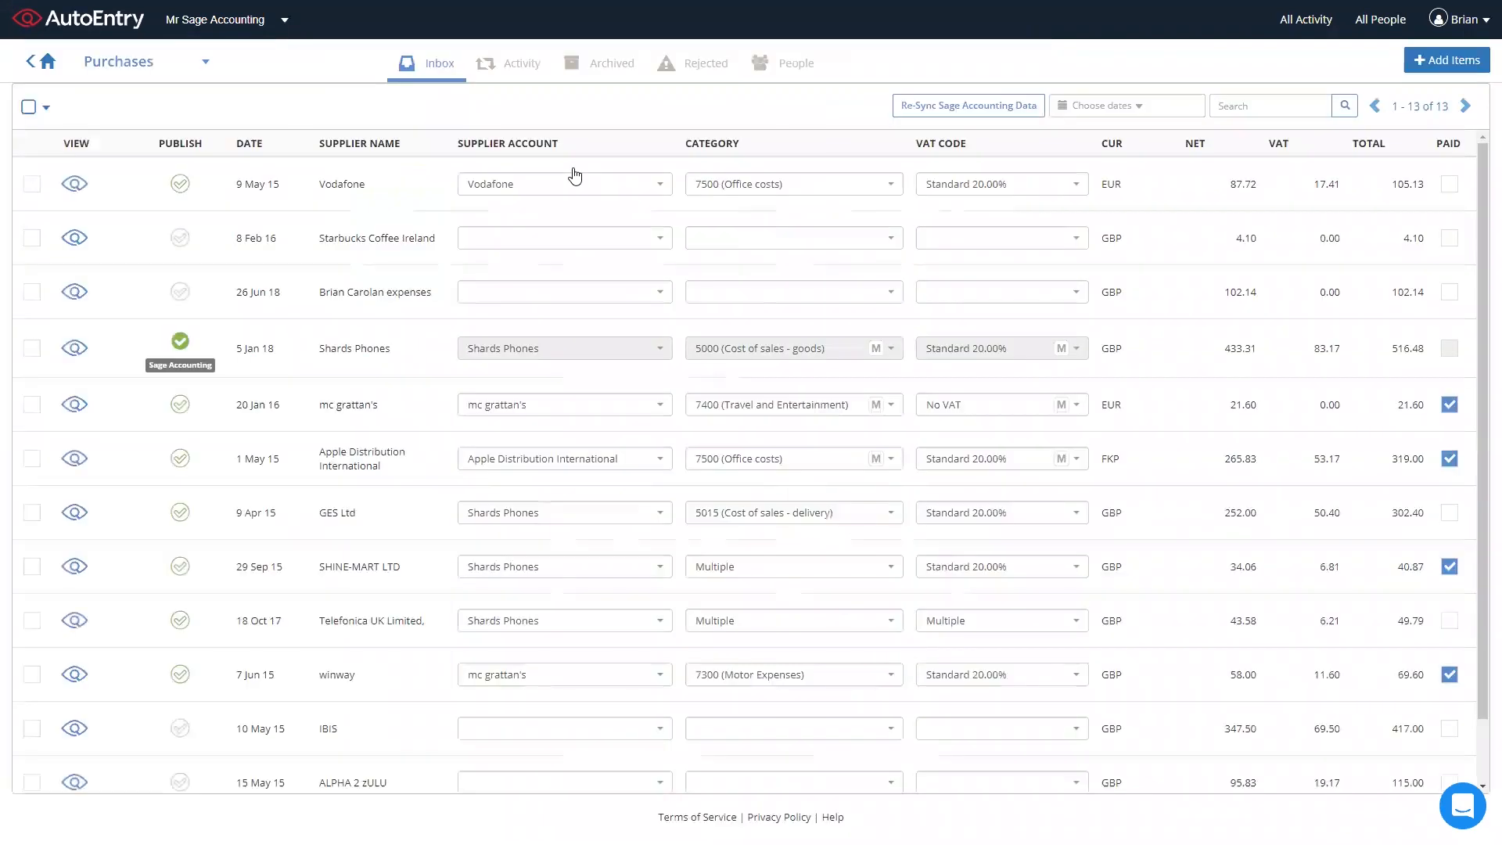
pyautogui.moveTo(274, 202)
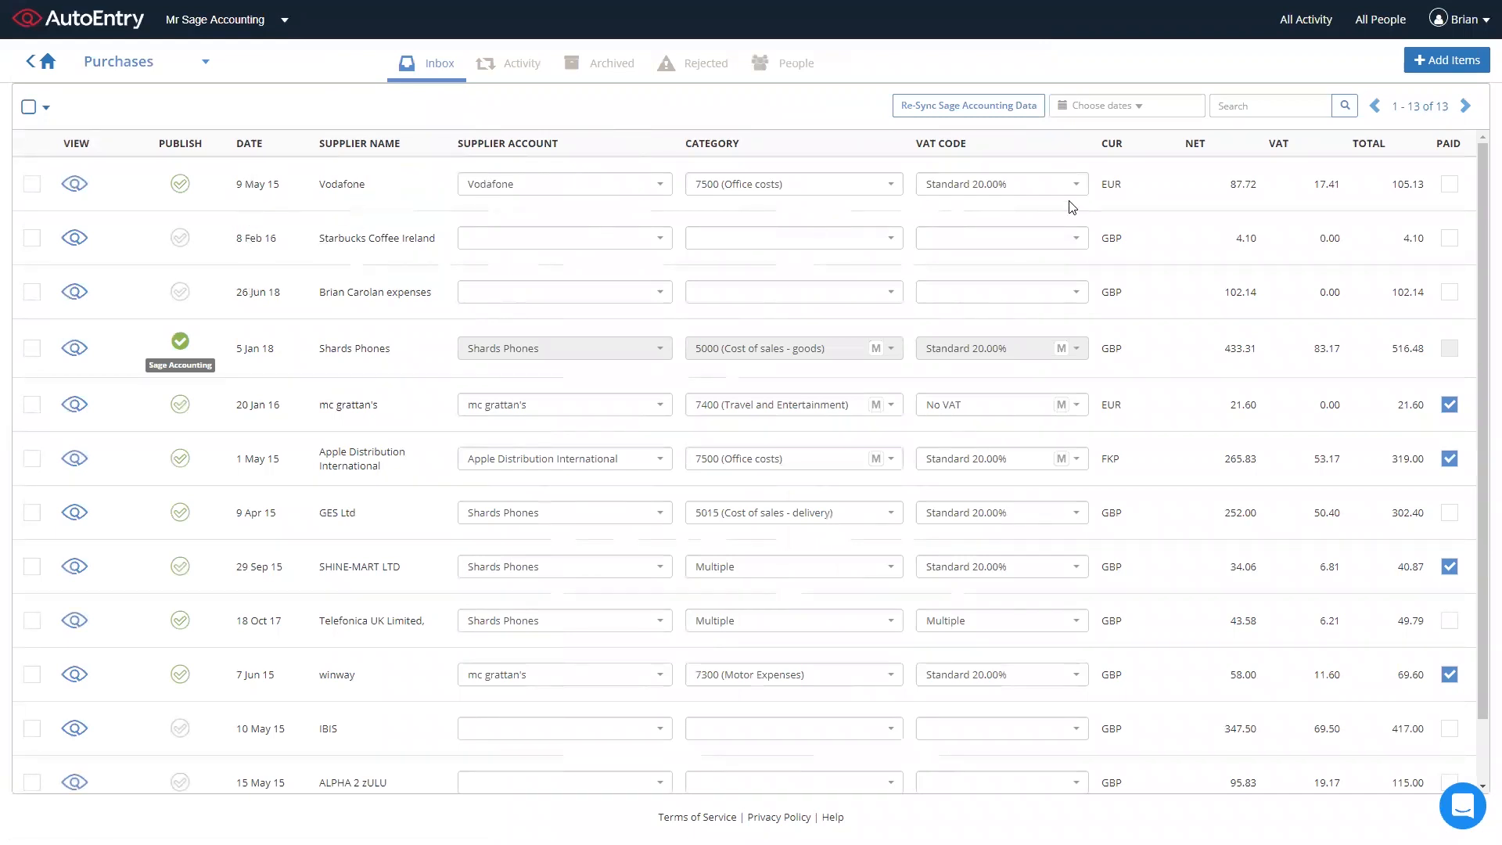
pyautogui.moveTo(1367, 239)
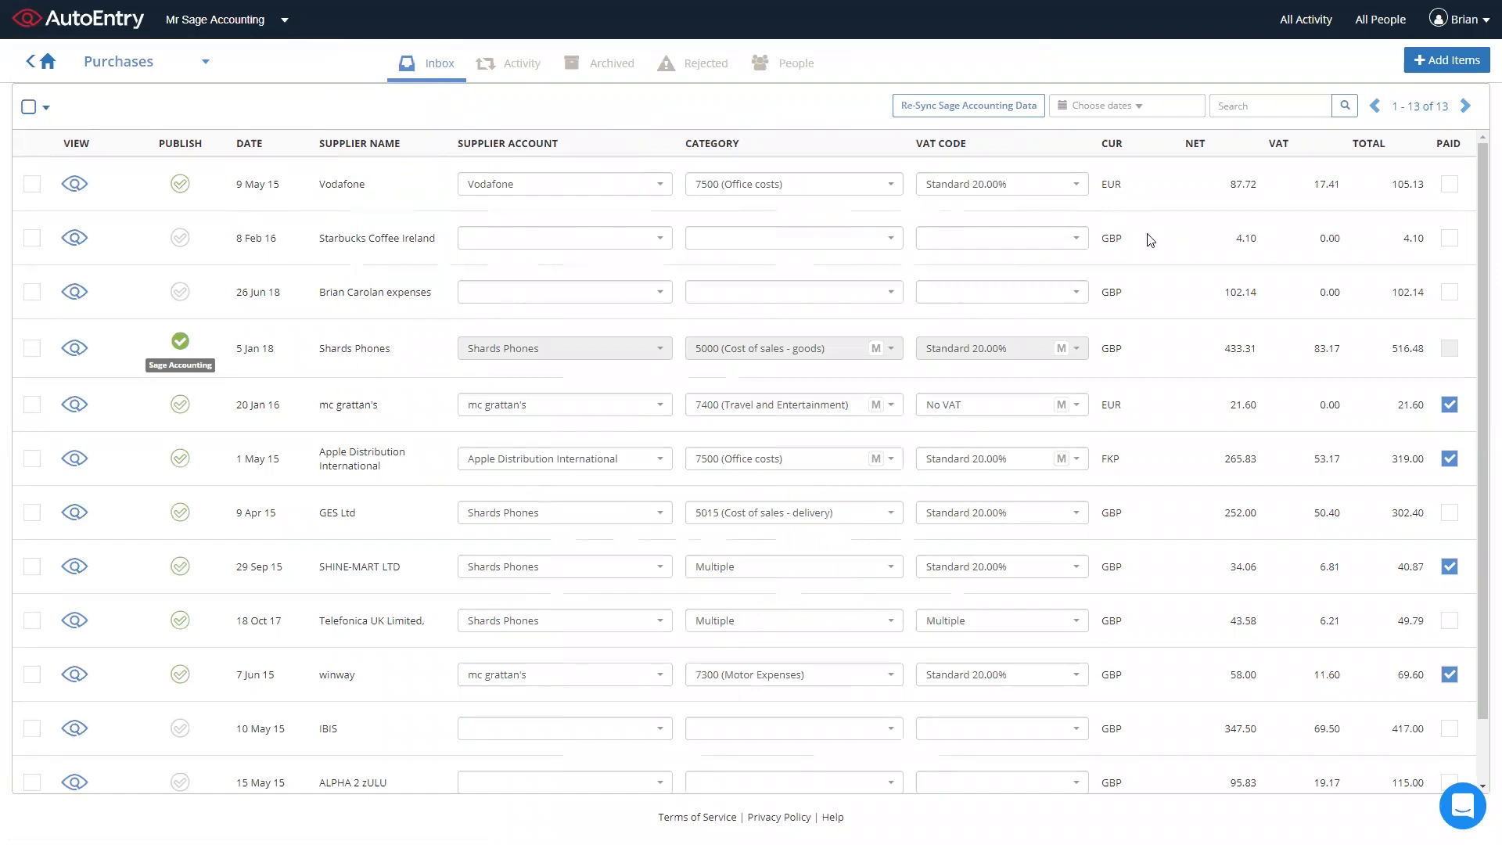
pyautogui.moveTo(660, 238)
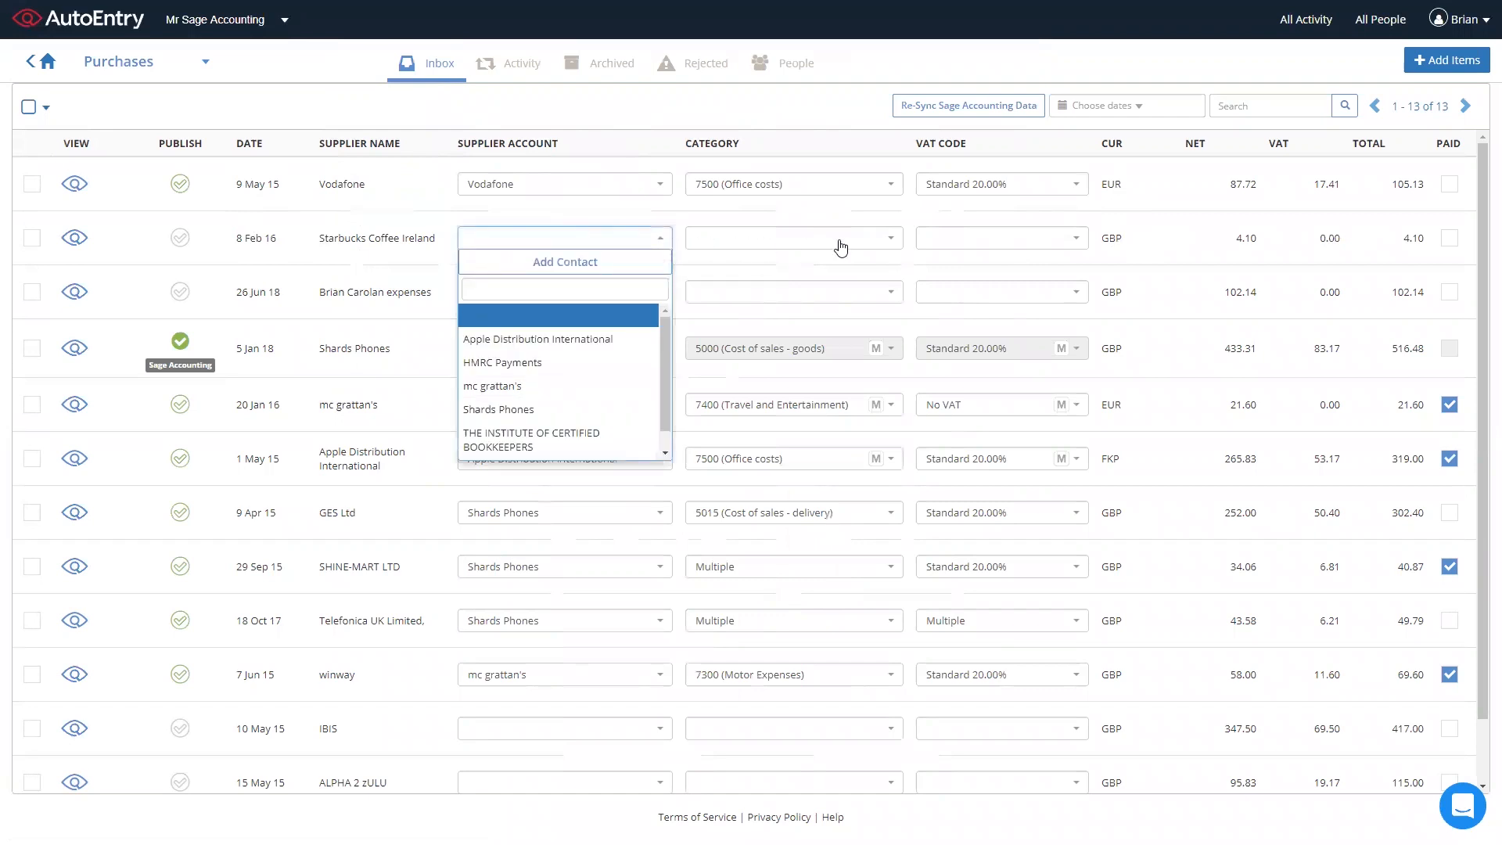
pyautogui.click(793, 238)
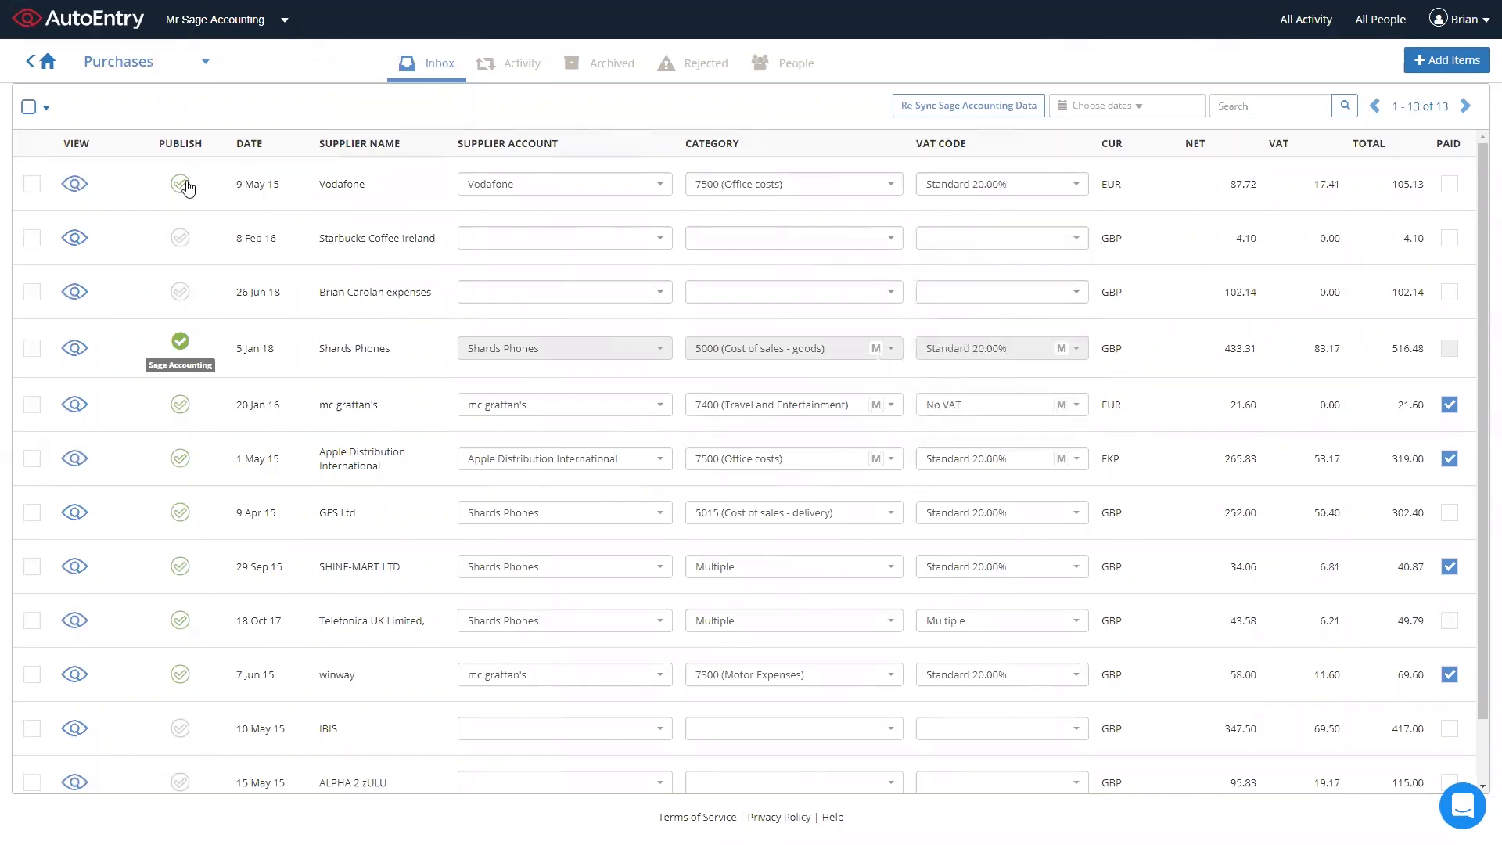
pyautogui.moveTo(180, 185)
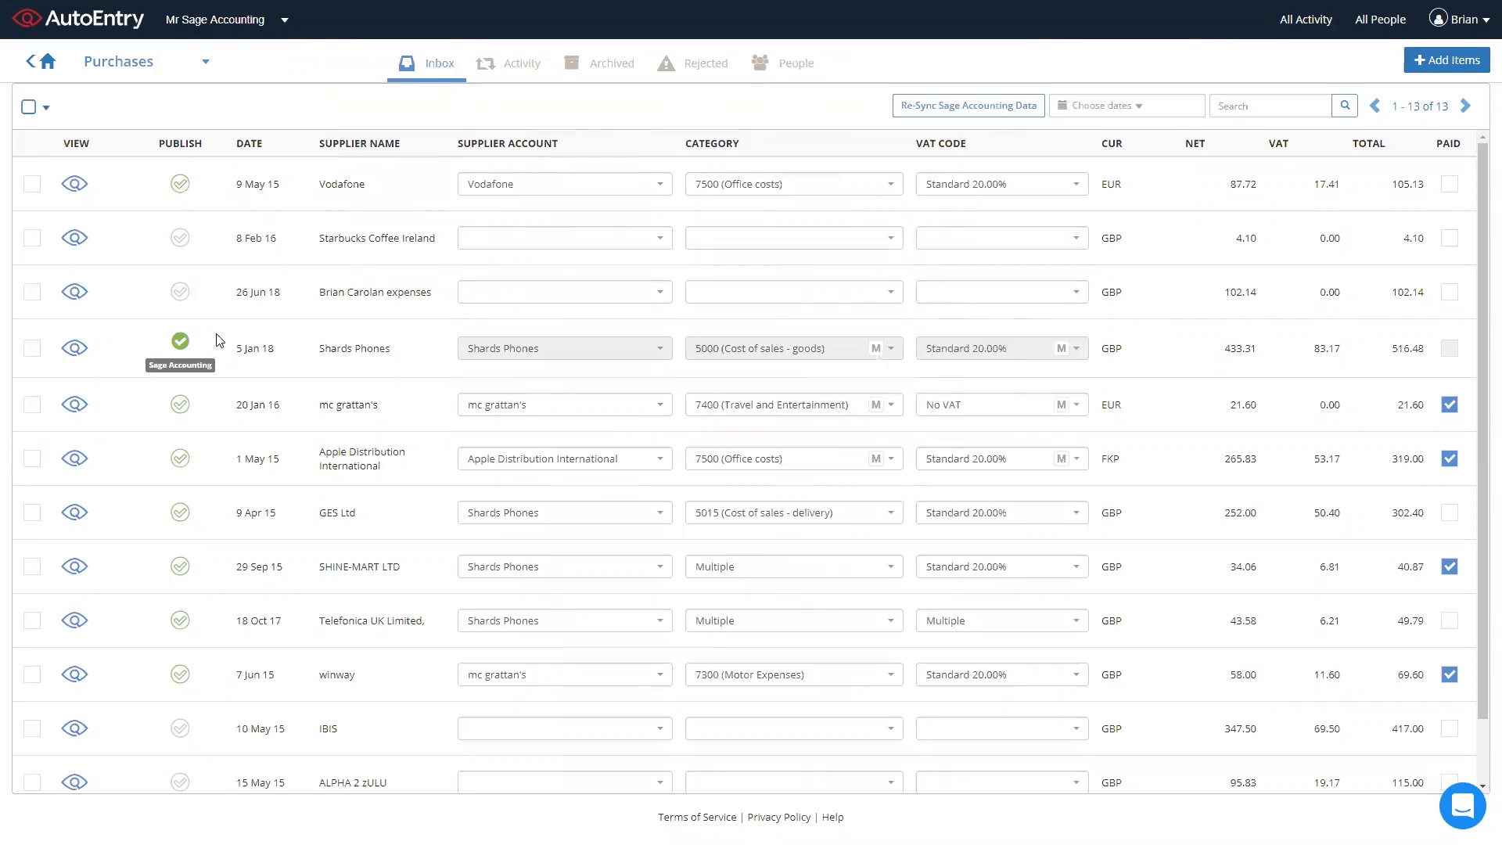
pyautogui.moveTo(236, 360)
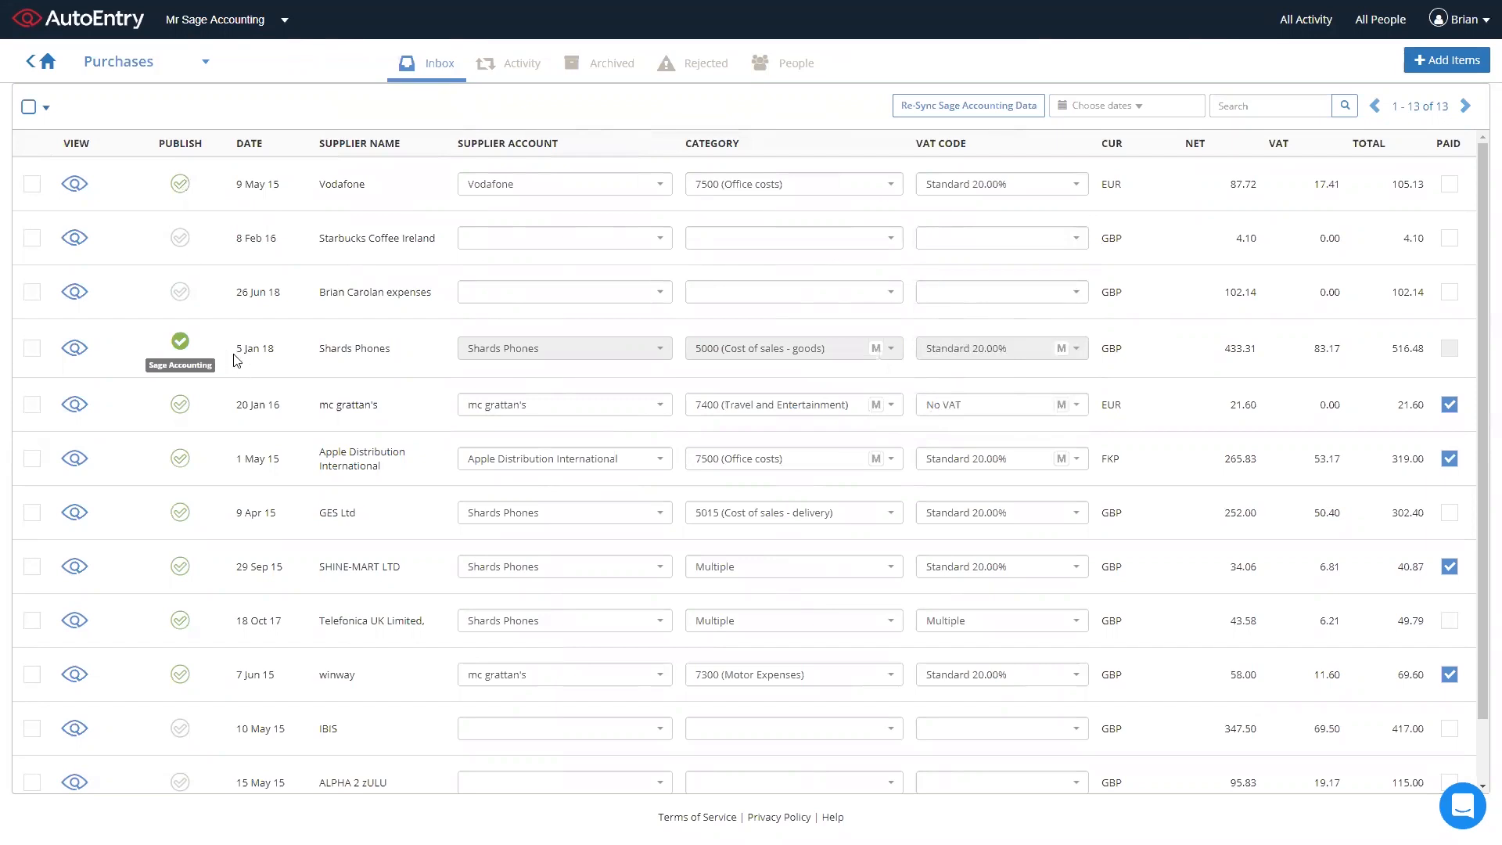
pyautogui.moveTo(75, 185)
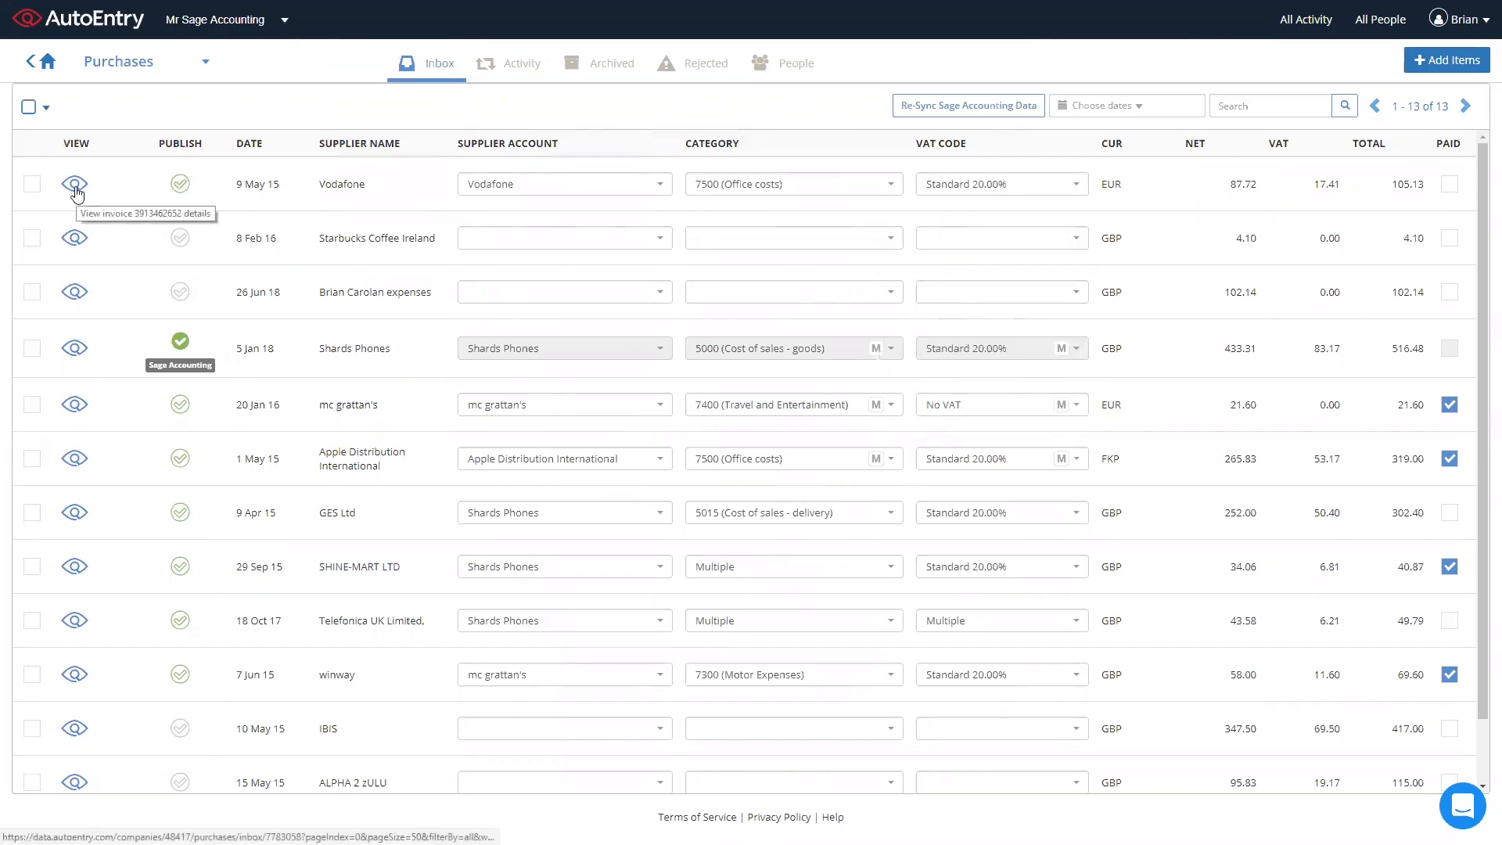
# Step: View the Vodafone invoice's details (105.13 EUR) beside its scanned bill
pyautogui.click(73, 184)
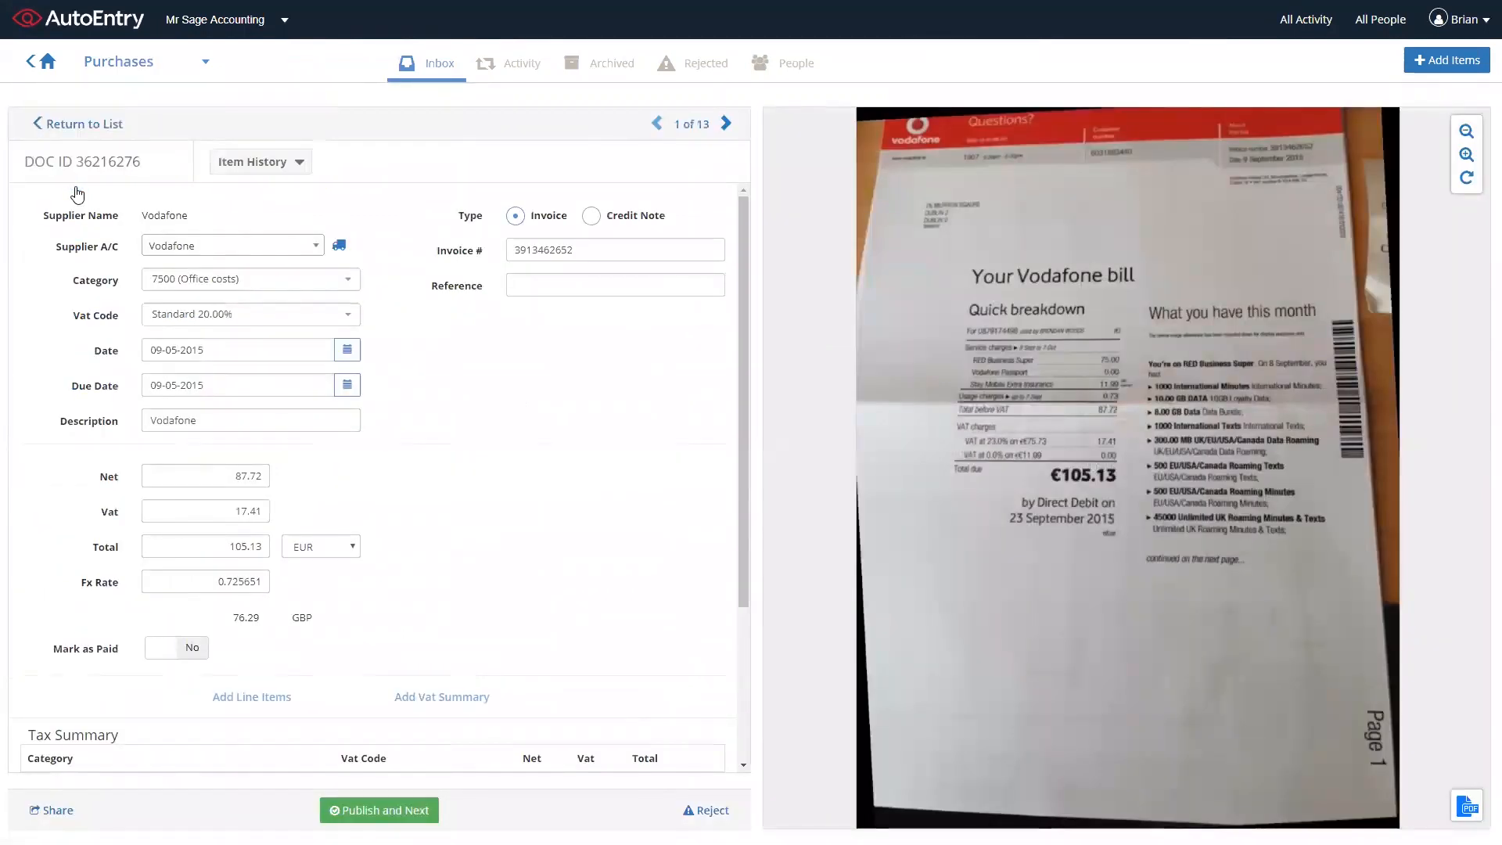
pyautogui.moveTo(406, 300)
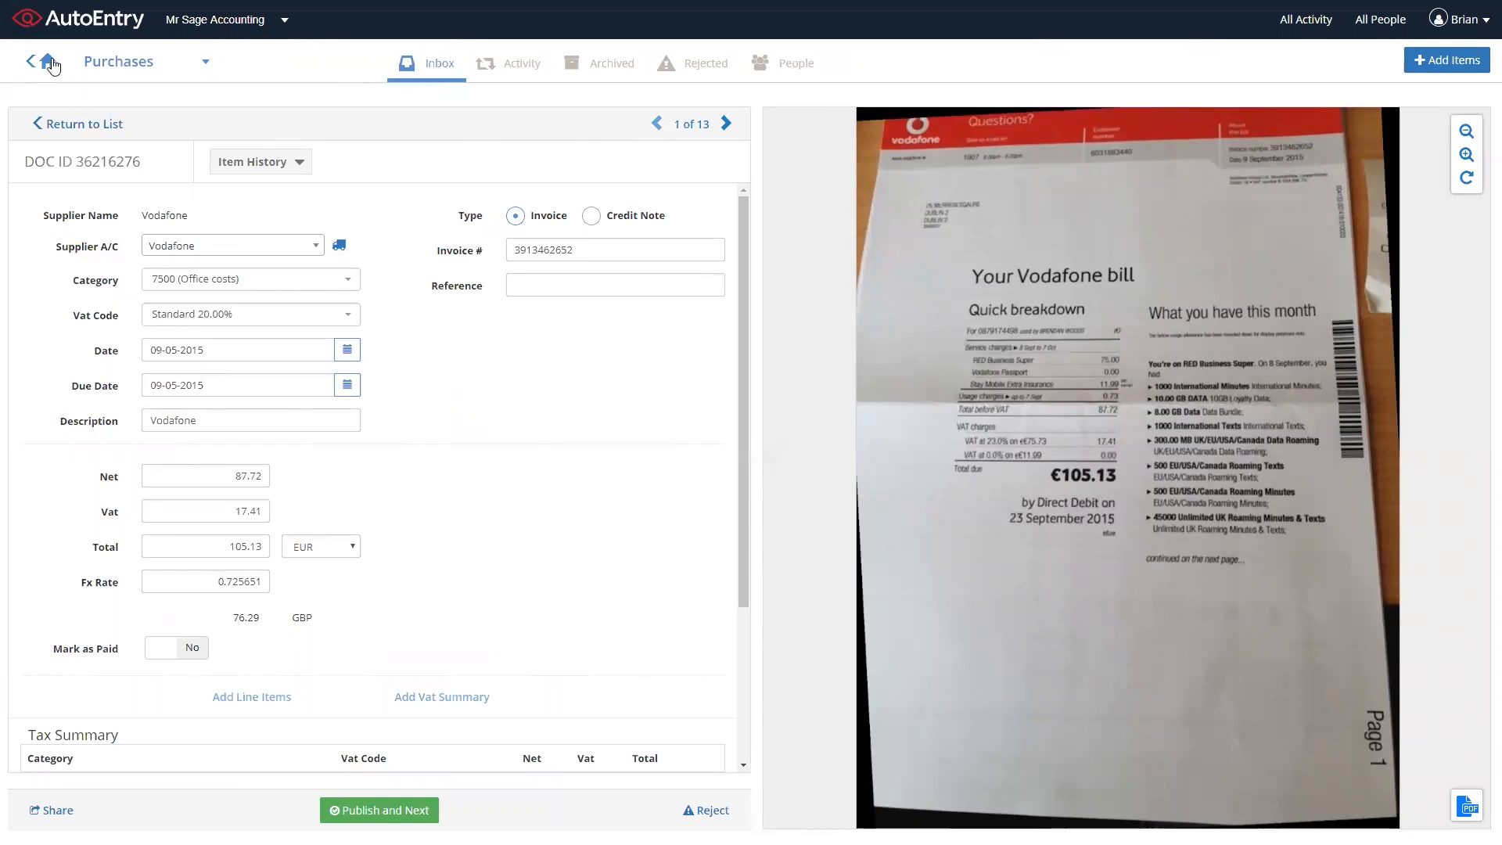
# Step: Return to the company dashboard from the invoice details
pyautogui.click(43, 61)
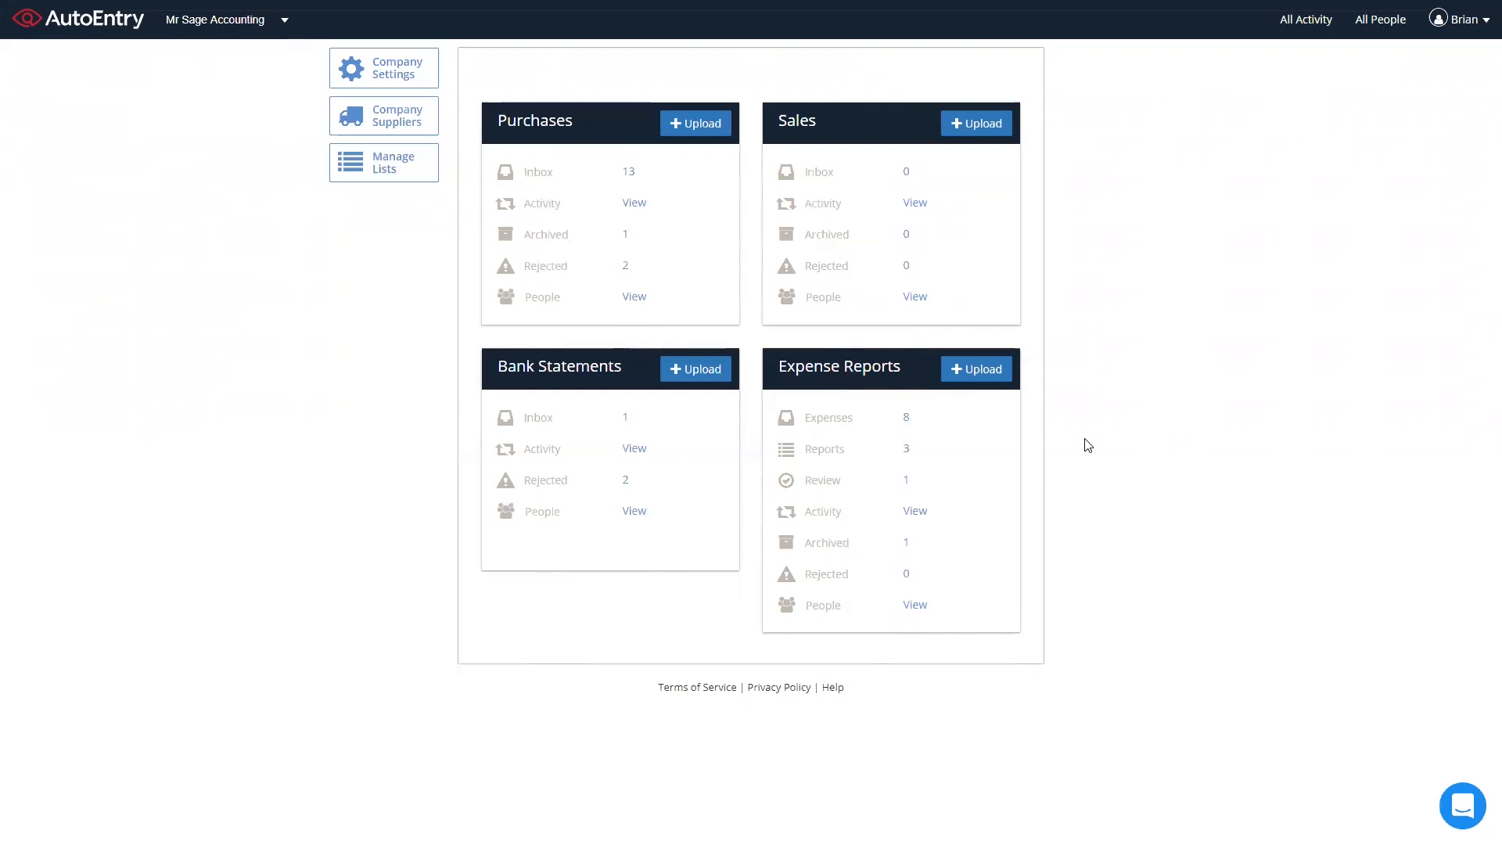
pyautogui.moveTo(1435, 762)
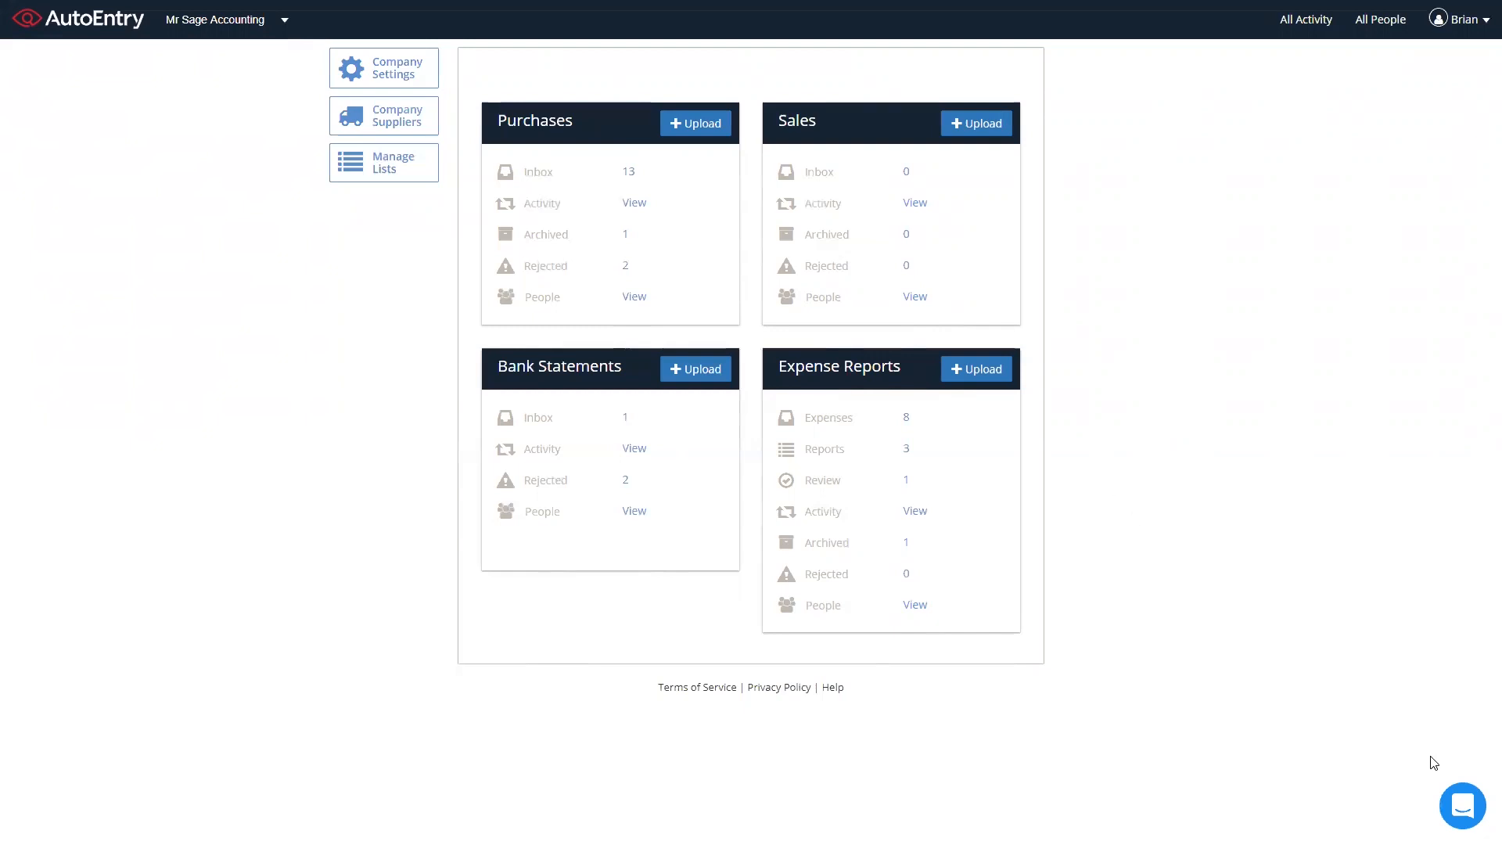